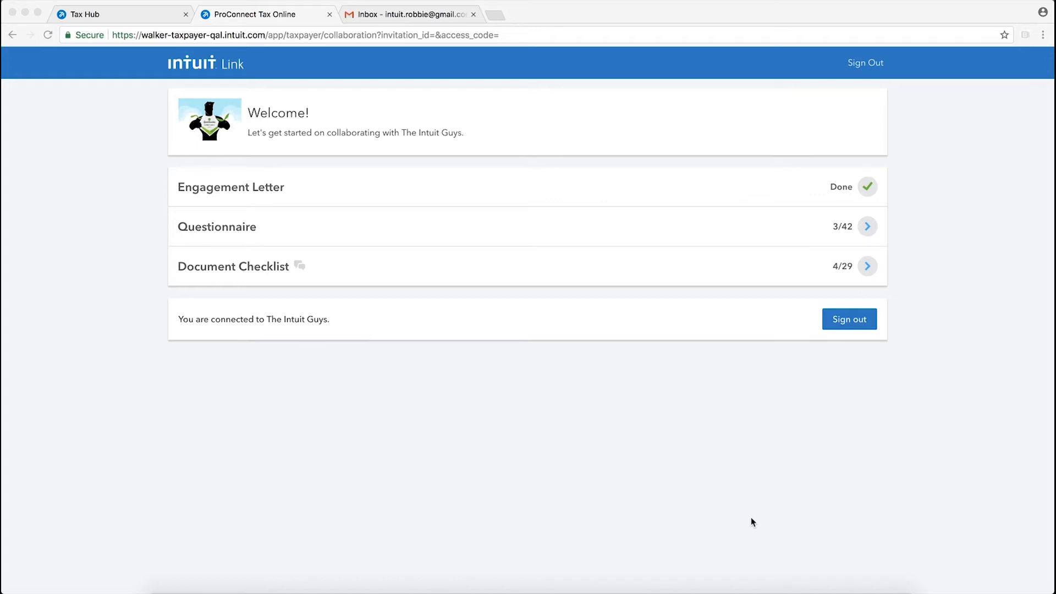
pyautogui.moveTo(823, 206)
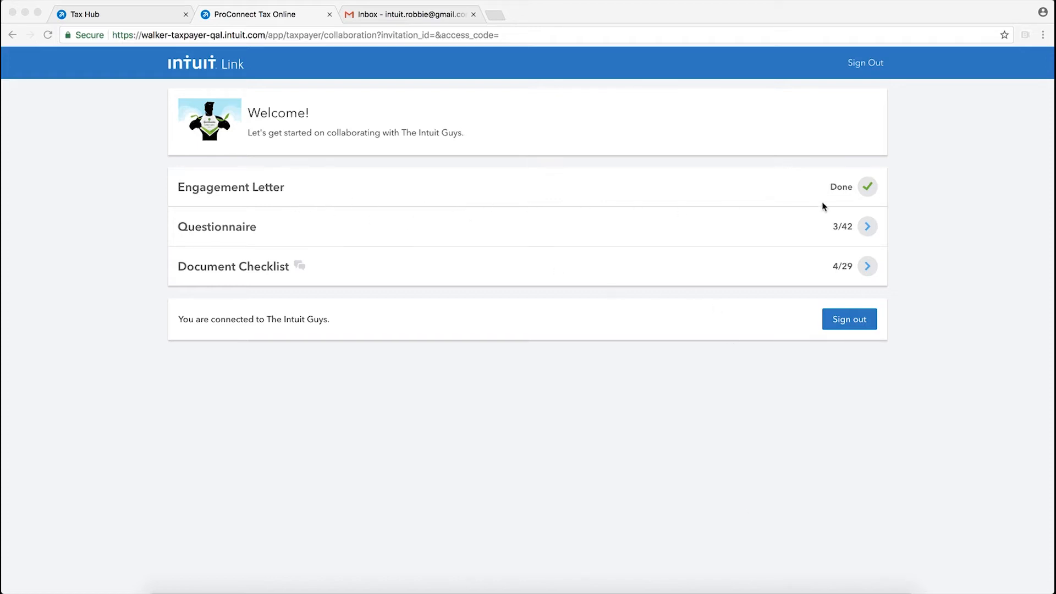
pyautogui.moveTo(840, 274)
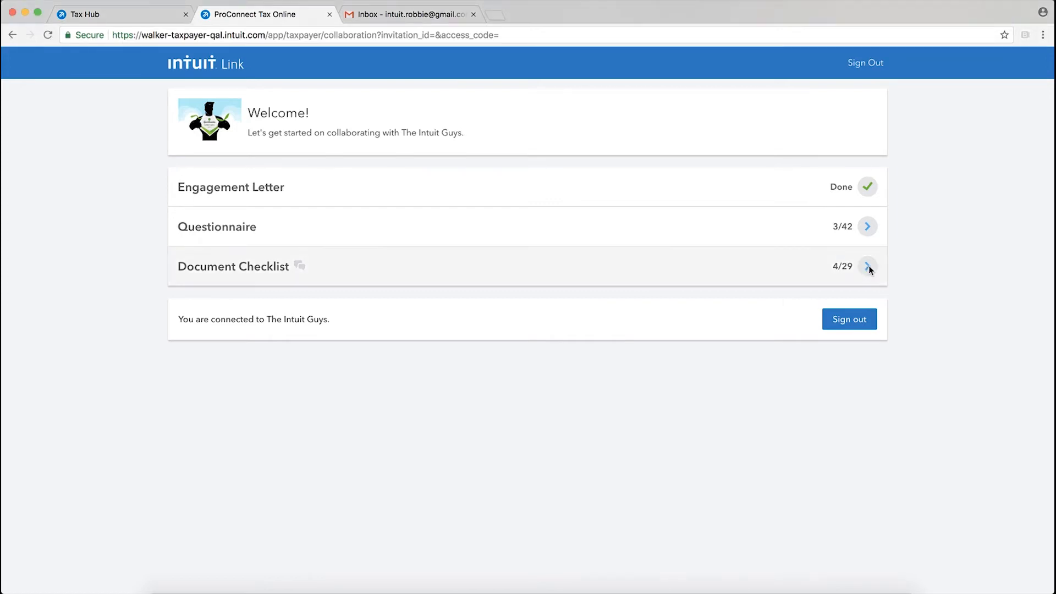
# Step: Enter the Document Checklist listing the requested W2 and other-documents items
pyautogui.click(868, 266)
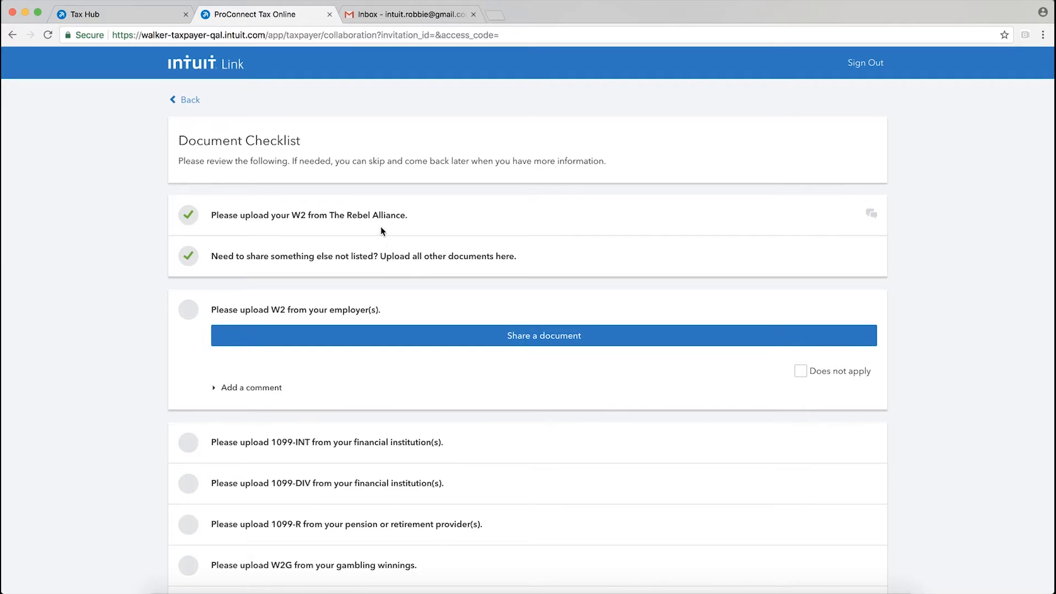
pyautogui.moveTo(283, 321)
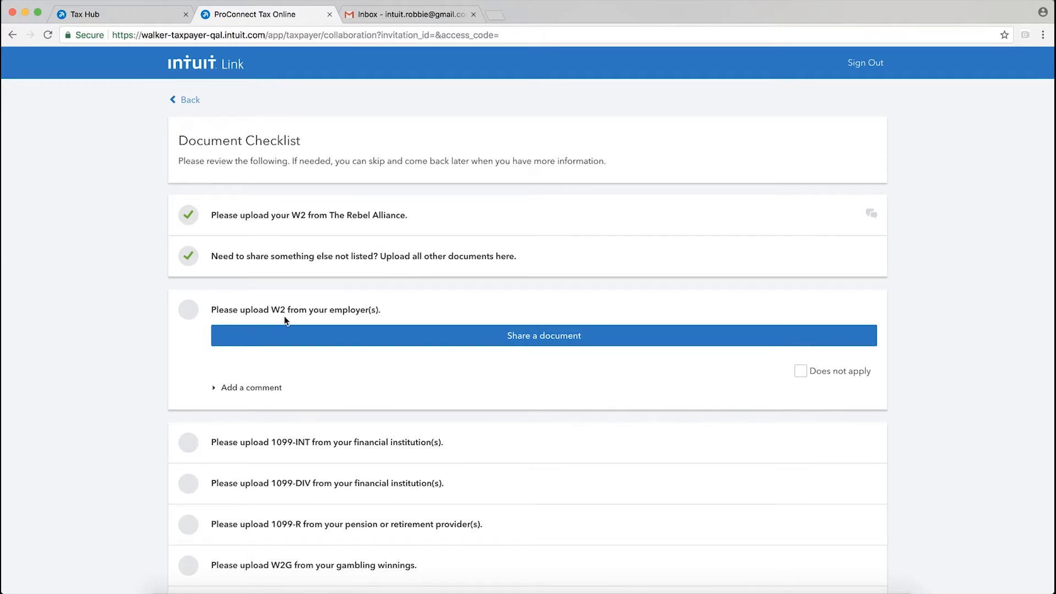
pyautogui.moveTo(469, 343)
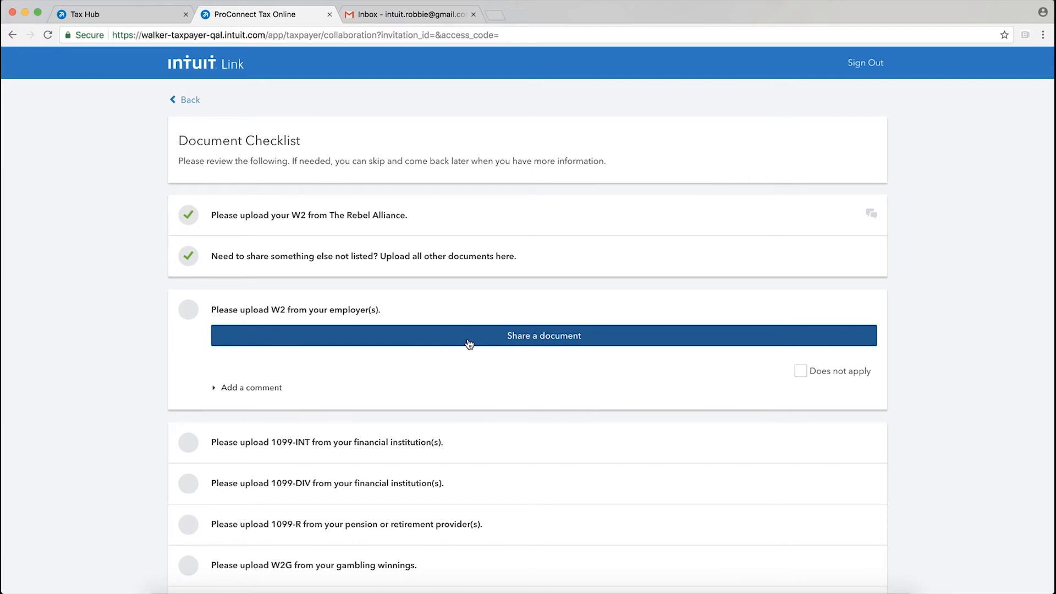
pyautogui.moveTo(479, 345)
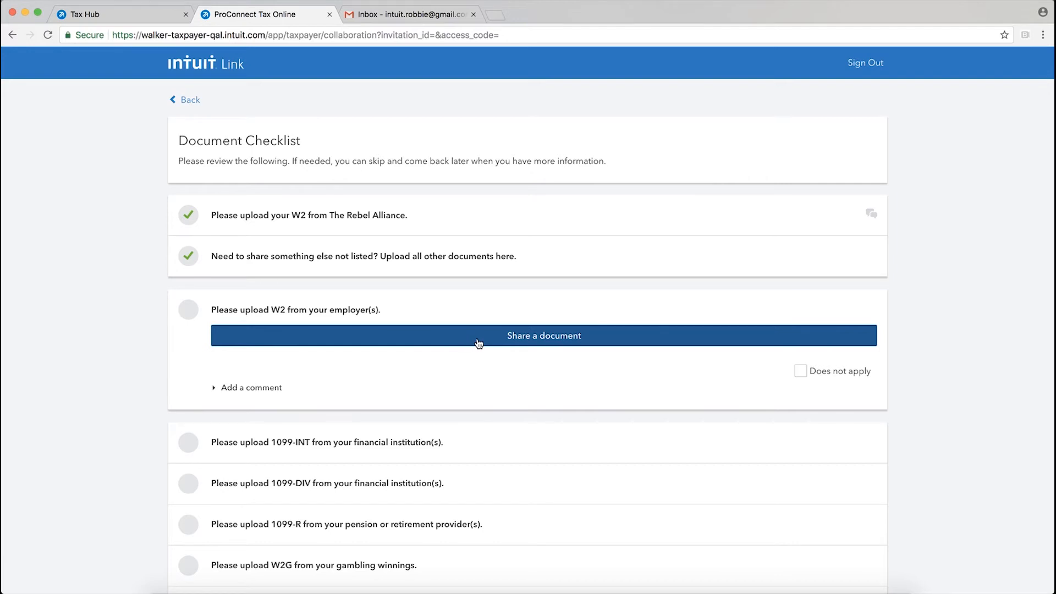
pyautogui.moveTo(698, 337)
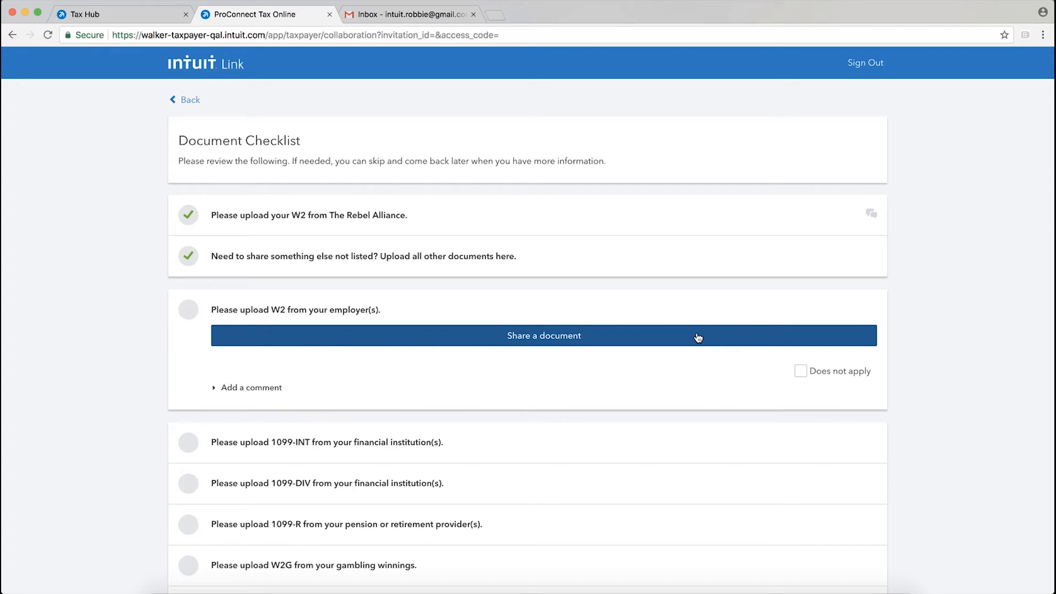
pyautogui.moveTo(790, 375)
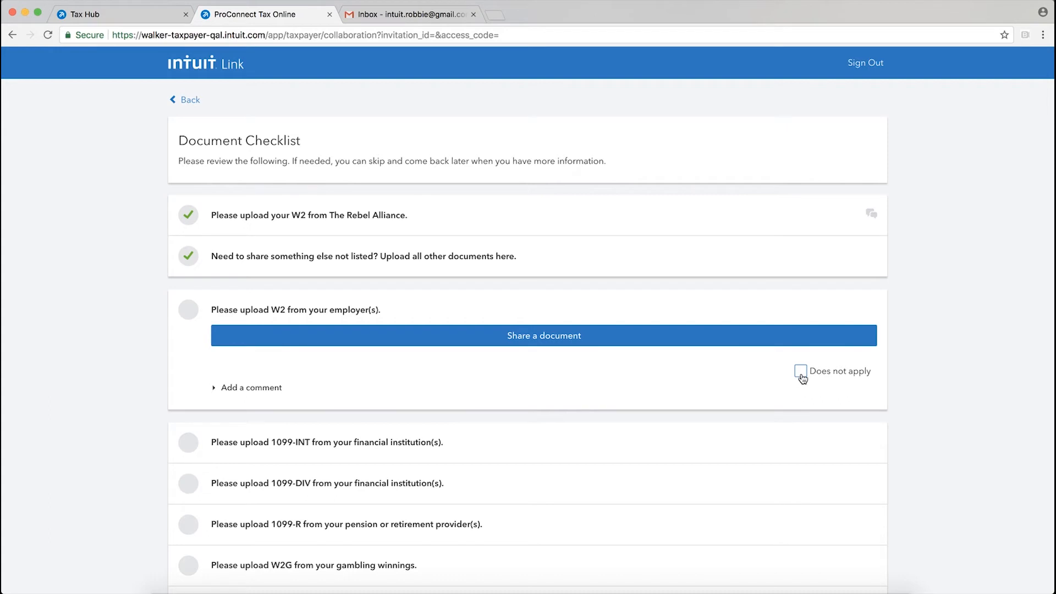
# Step: Mark the employer W2 item 'Does not apply' and send the comment 'Notes' on it
pyautogui.click(800, 371)
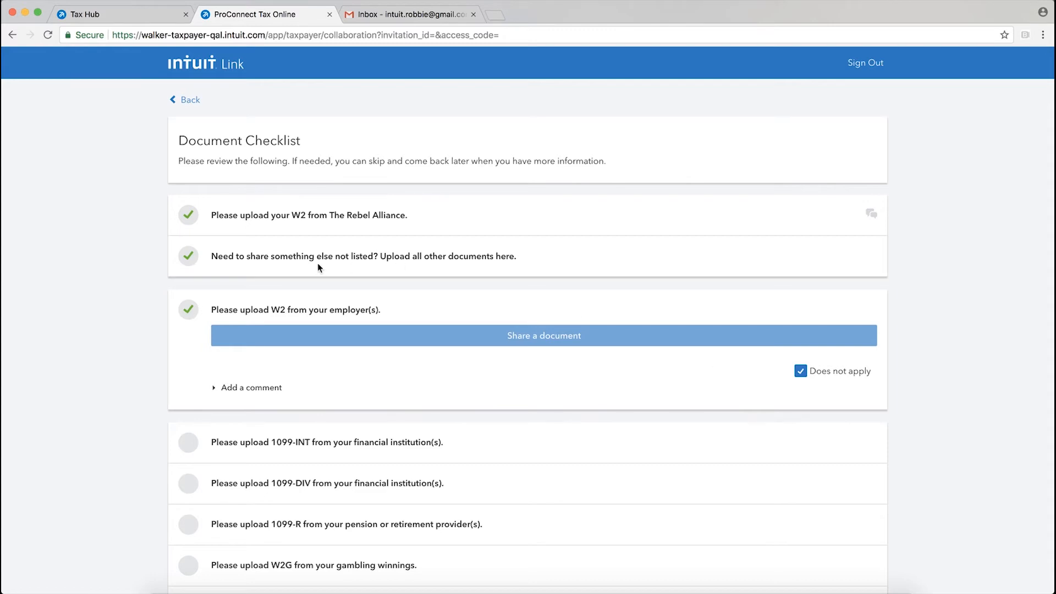
pyautogui.moveTo(758, 363)
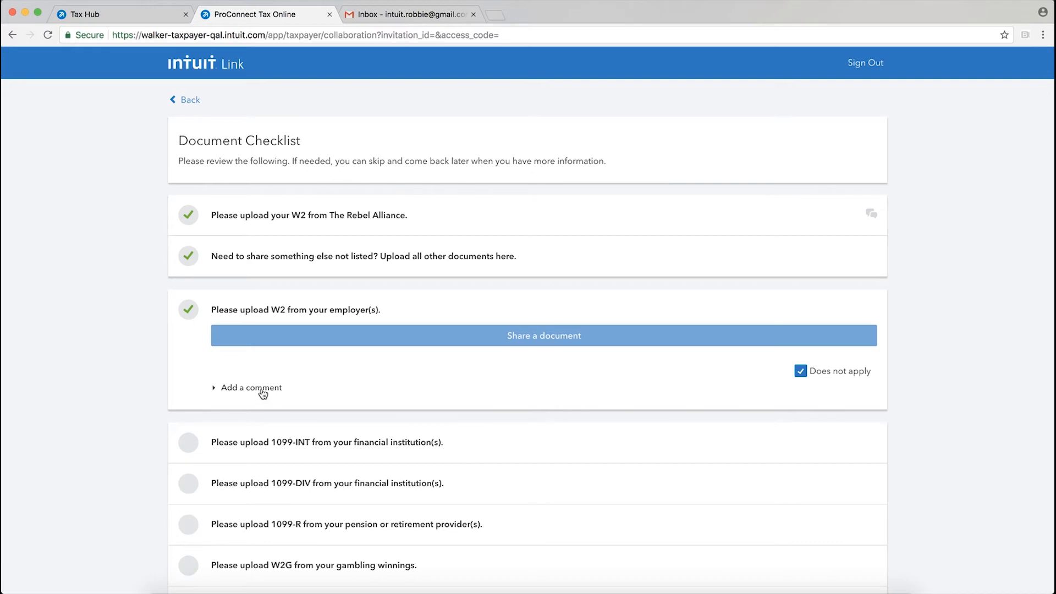
pyautogui.click(251, 387)
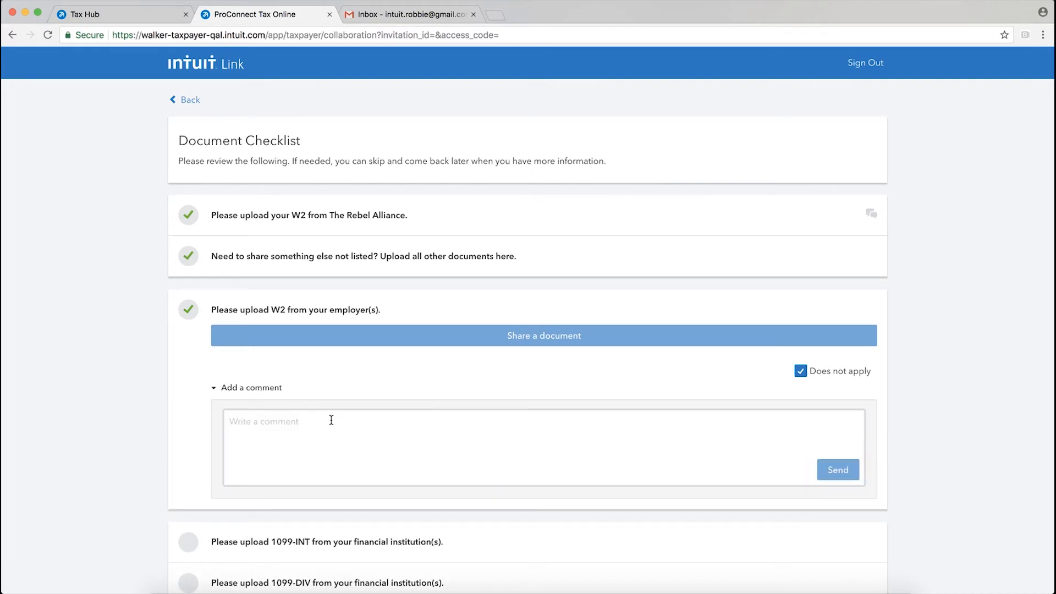
pyautogui.write('Note')
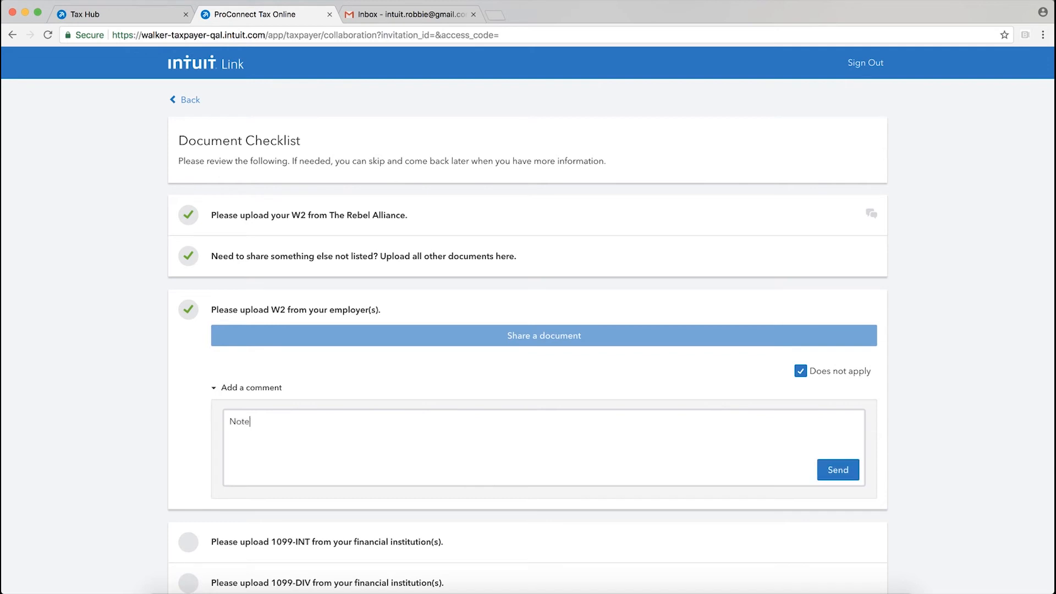
pyautogui.write('s')
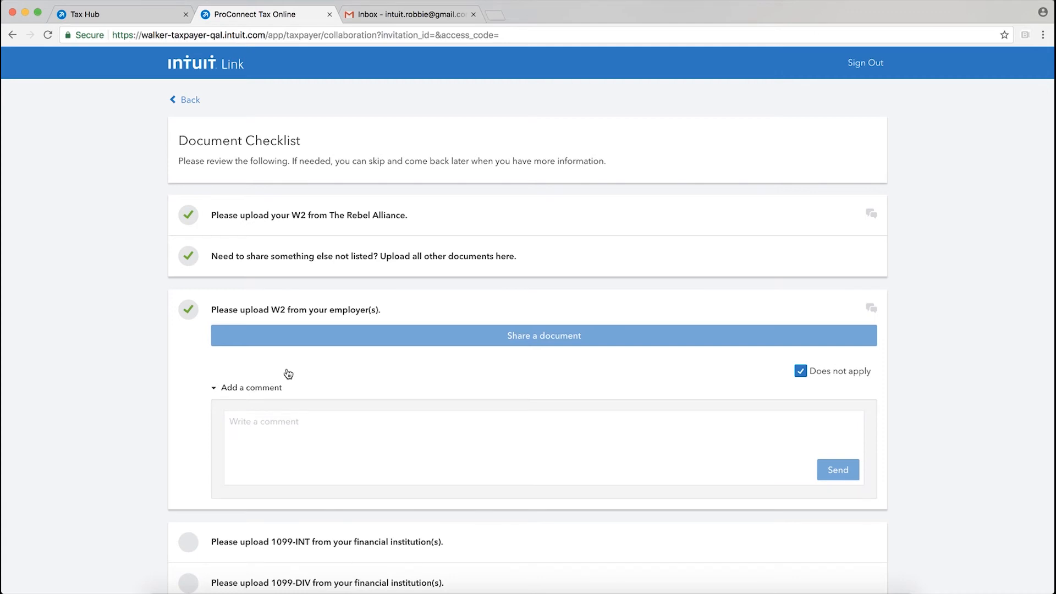
pyautogui.moveTo(348, 287)
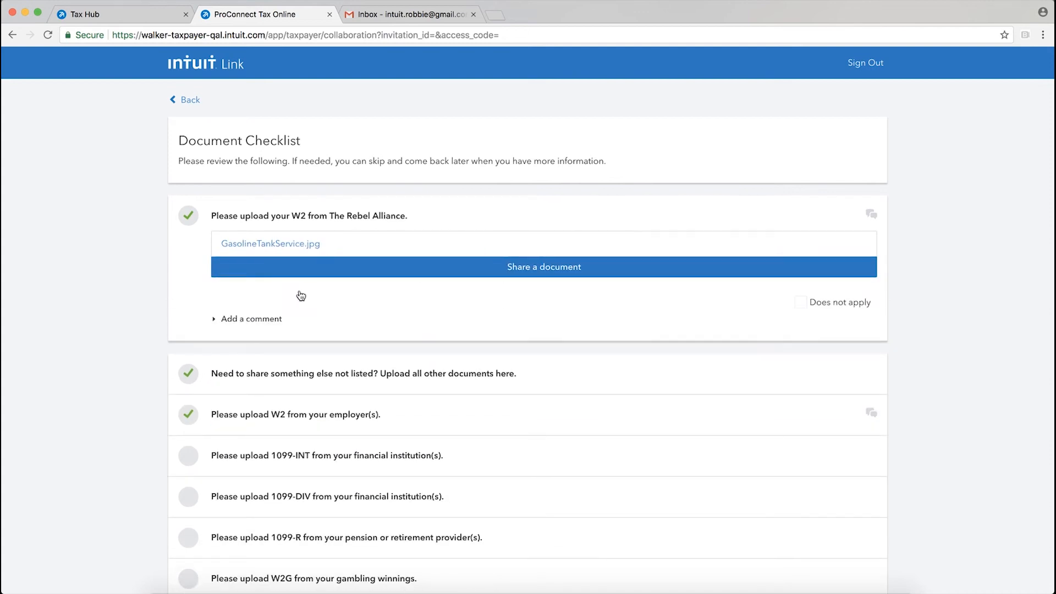
# Step: Show the comment thread on the 'upload your W2 from The Rebel Alliance' item
pyautogui.click(251, 319)
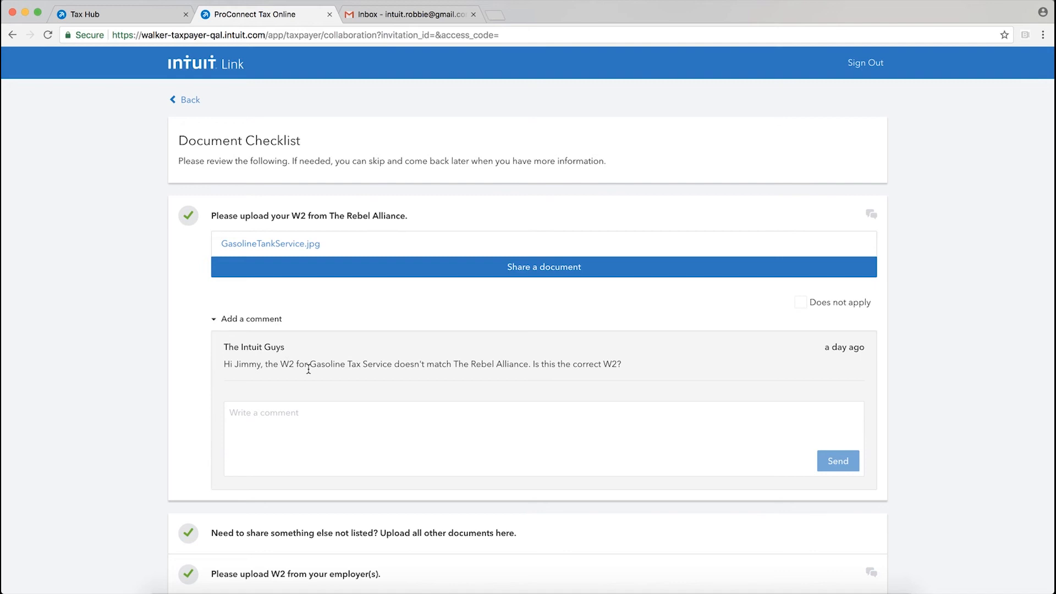
pyautogui.moveTo(493, 383)
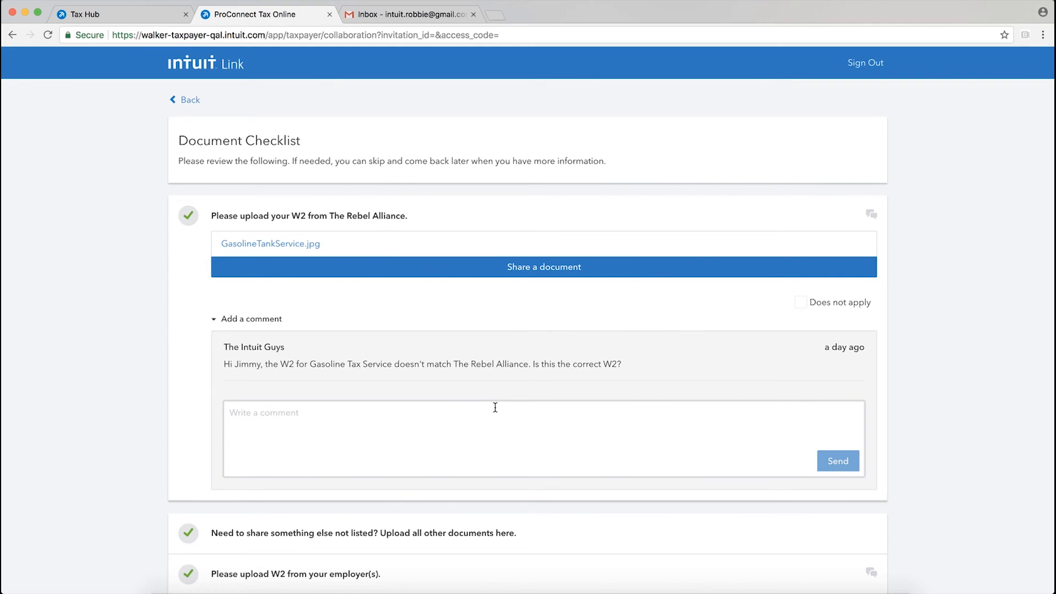
pyautogui.moveTo(558, 415)
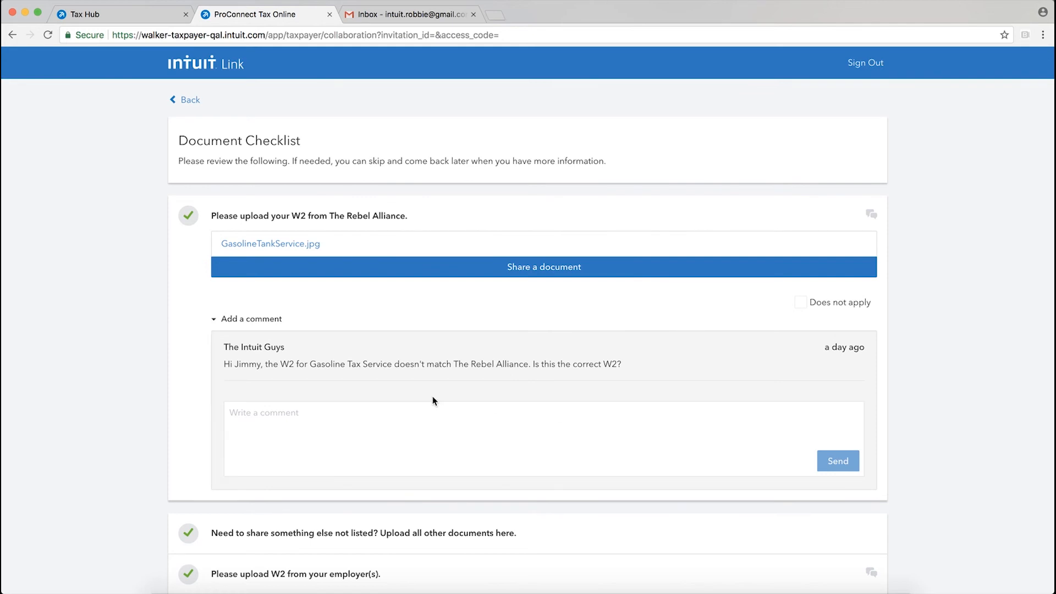
pyautogui.moveTo(394, 140)
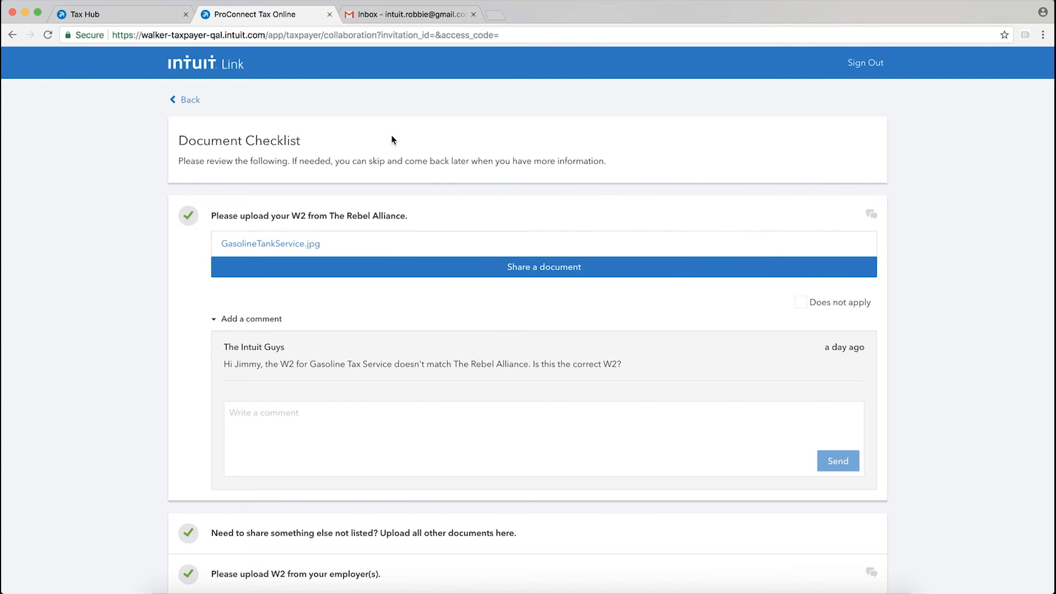
# Step: From the pro's Tax Hub, review Jimmy Jams' request and show the Rebel Alliance W2 comments
pyautogui.click(121, 14)
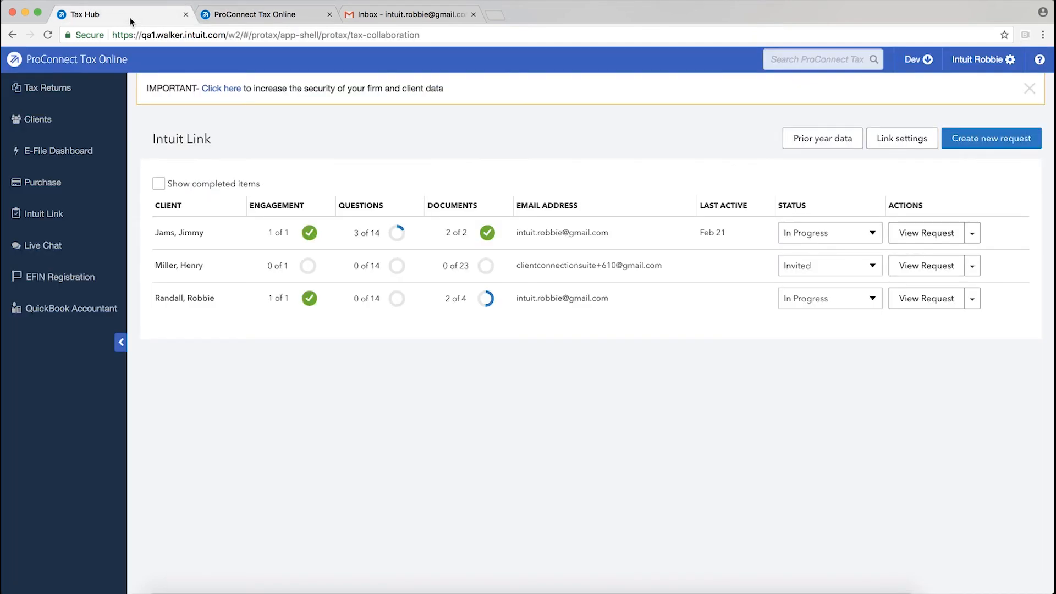
pyautogui.moveTo(210, 282)
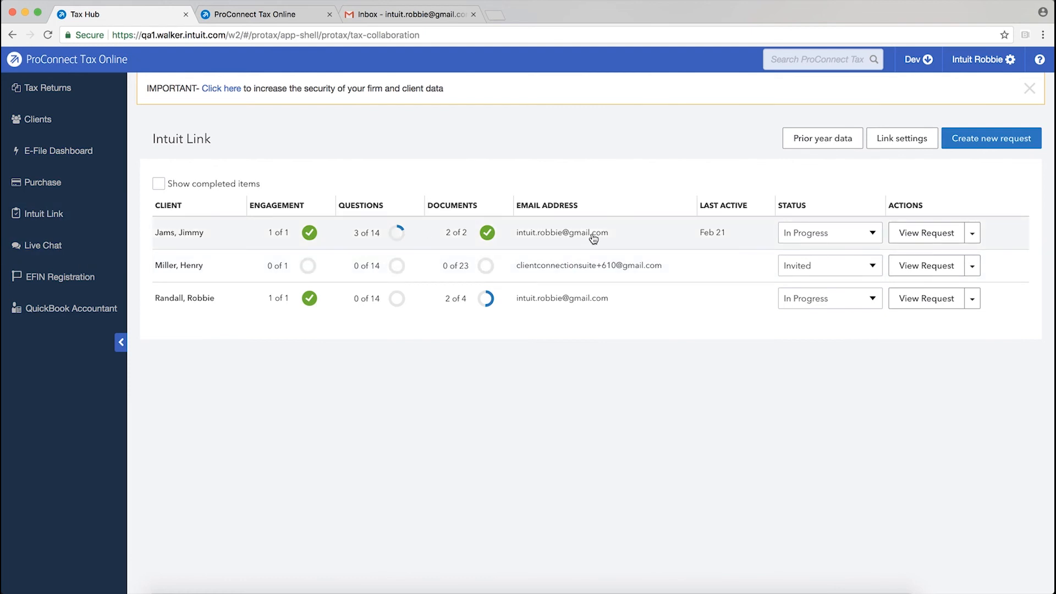
pyautogui.click(926, 232)
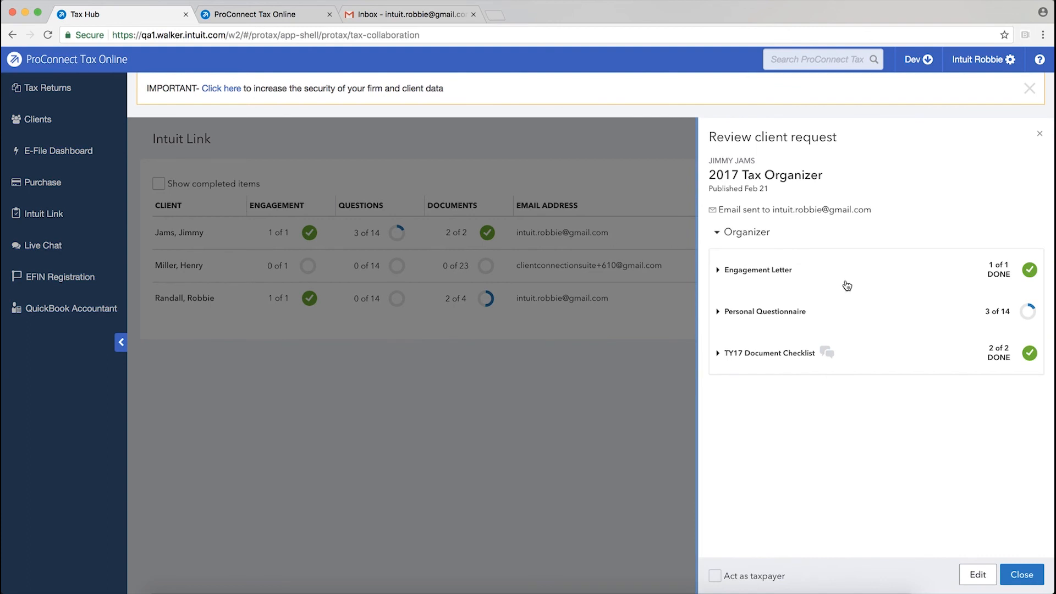
pyautogui.moveTo(719, 359)
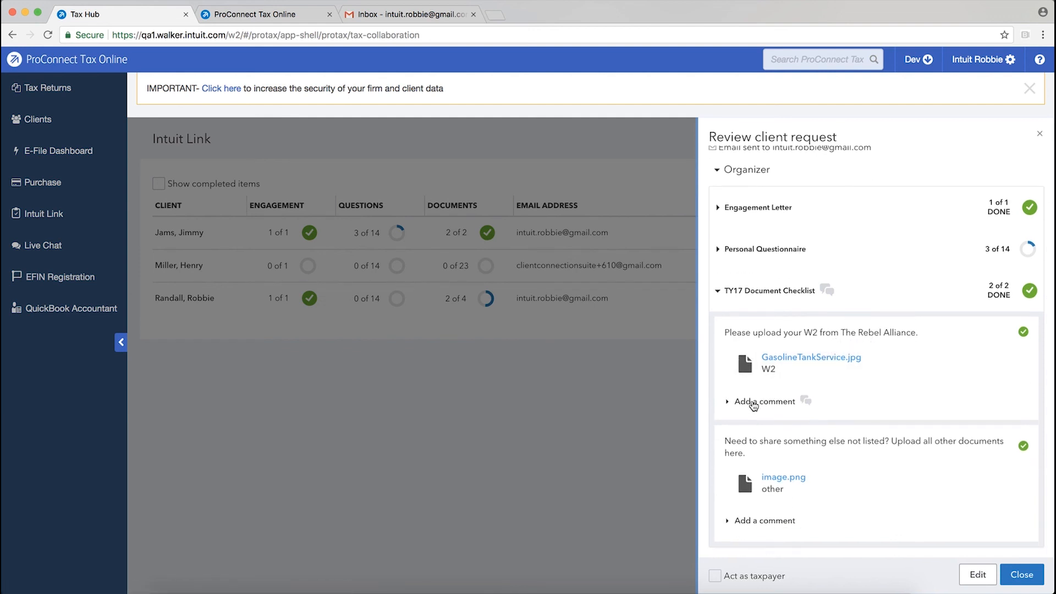
pyautogui.click(765, 401)
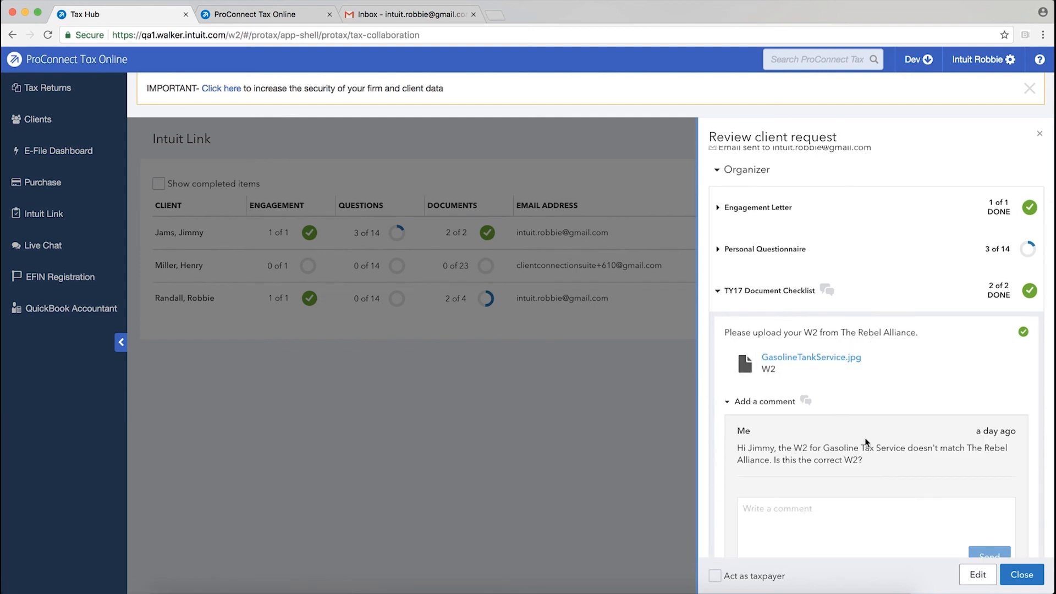
pyautogui.scroll(-3)
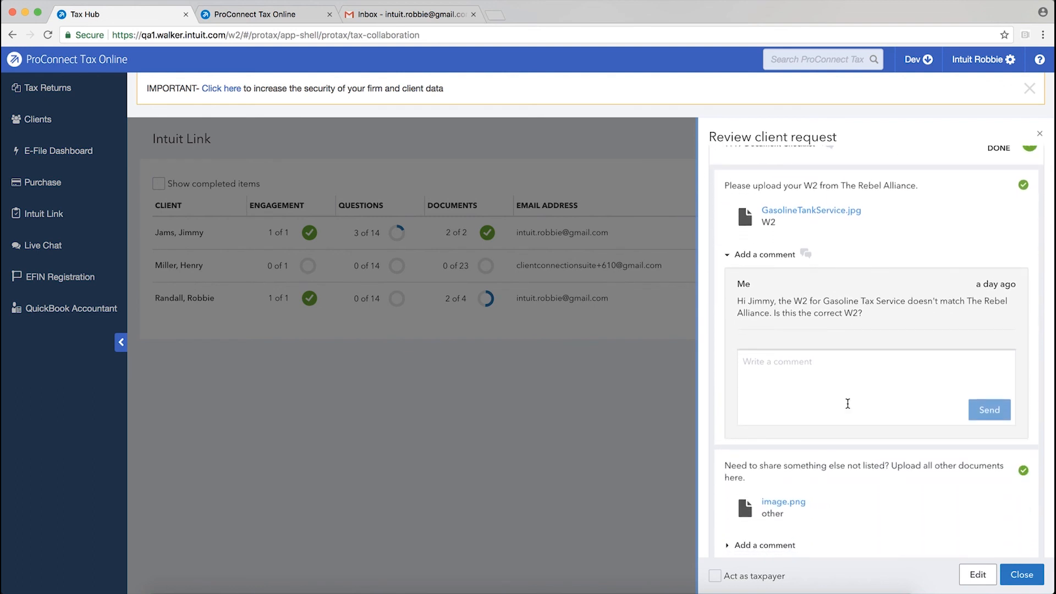